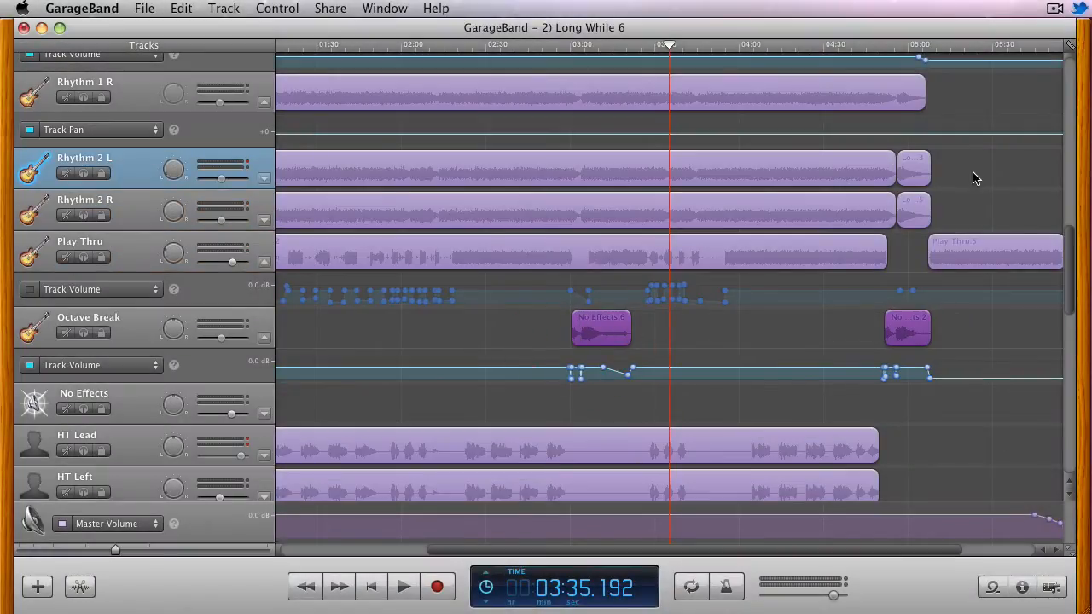
Select both regions on the Rhythm 2 R track
left_click(597, 168)
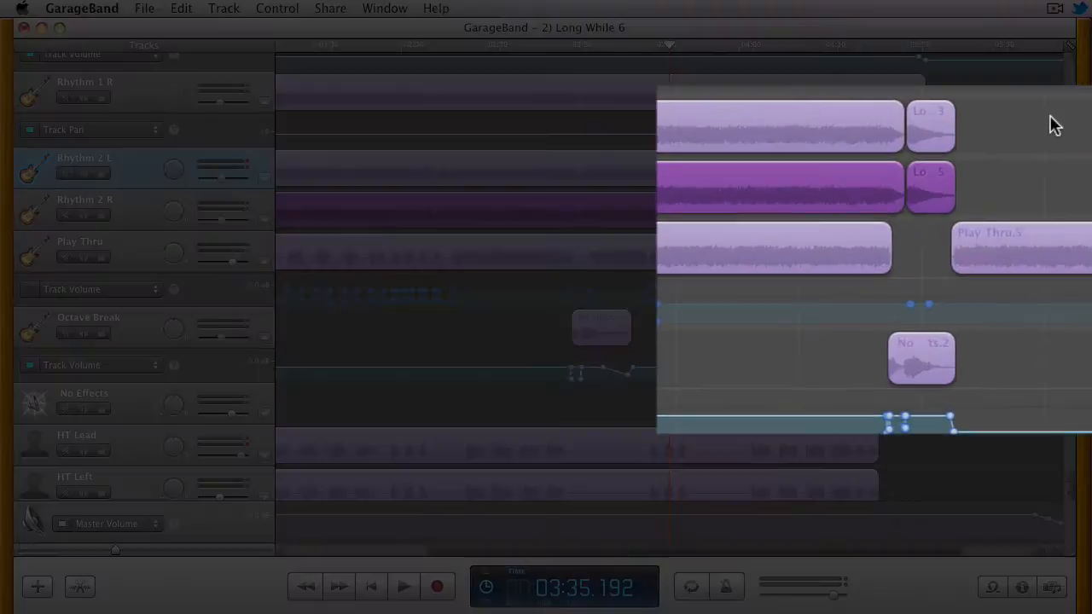
Add the Rhythm 2 L regions and the later Octave Break region to the selection
left_click(729, 349)
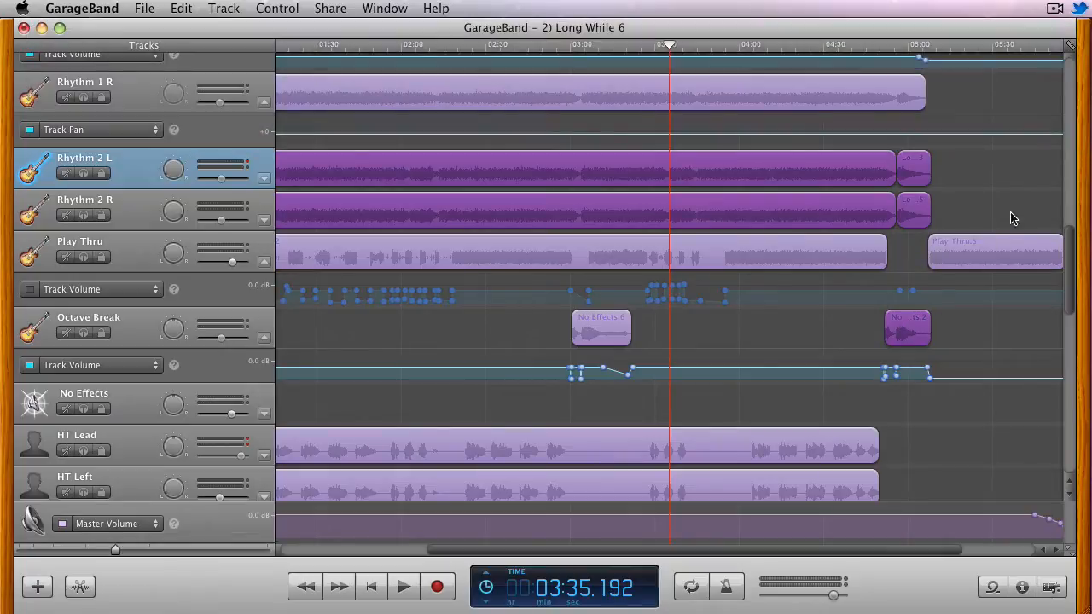
mouse_move(1027, 187)
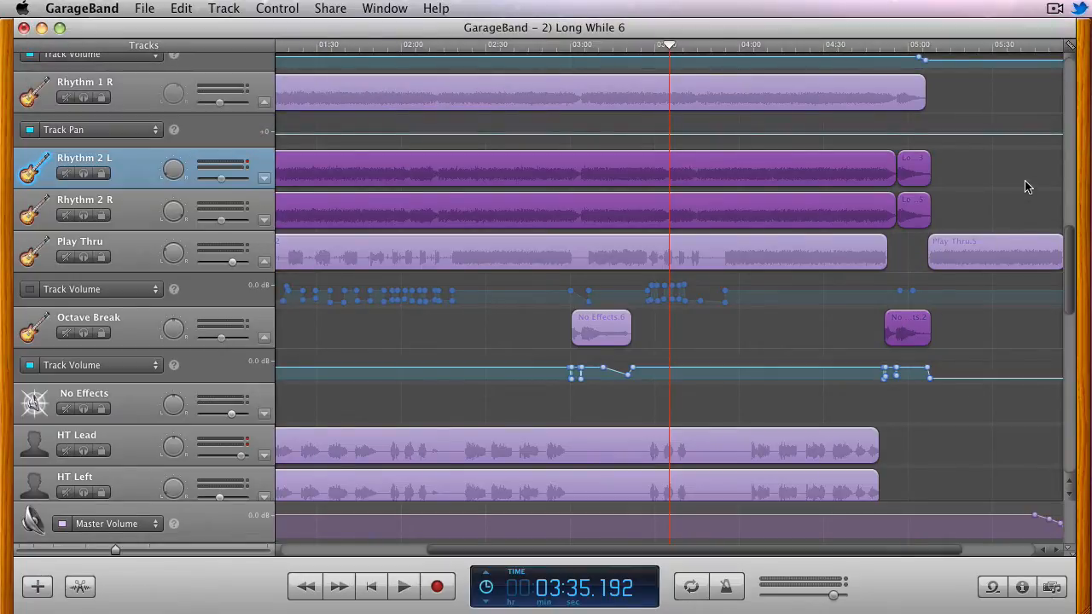